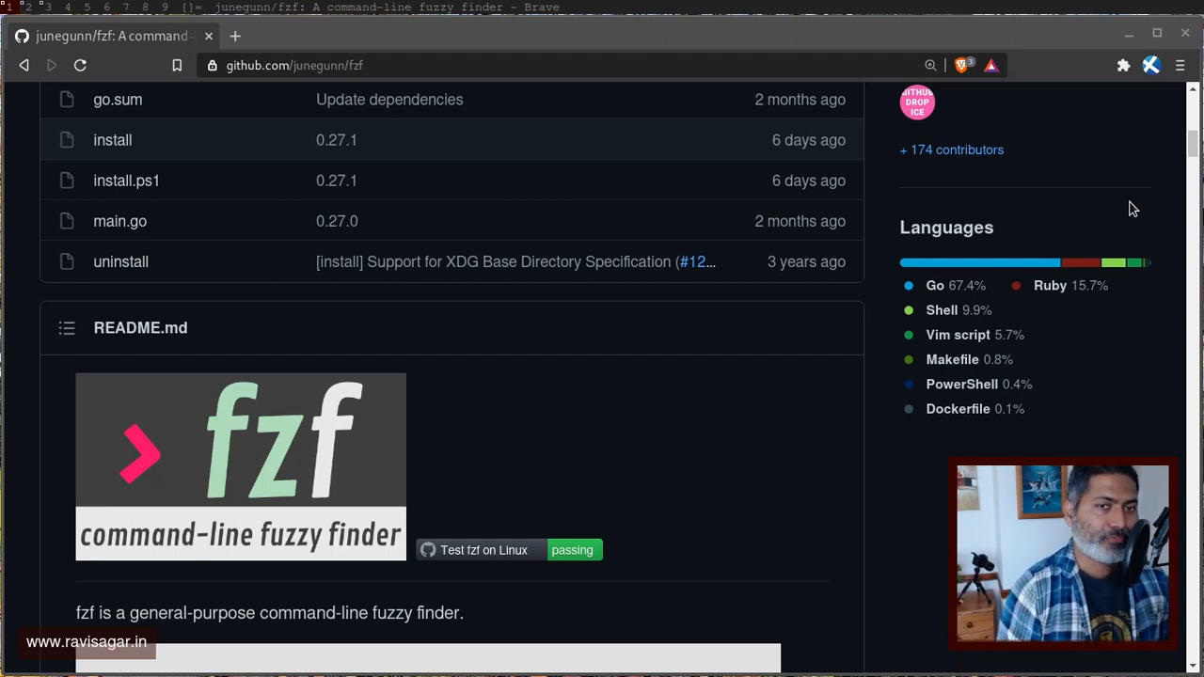
mouse_move(817, 325)
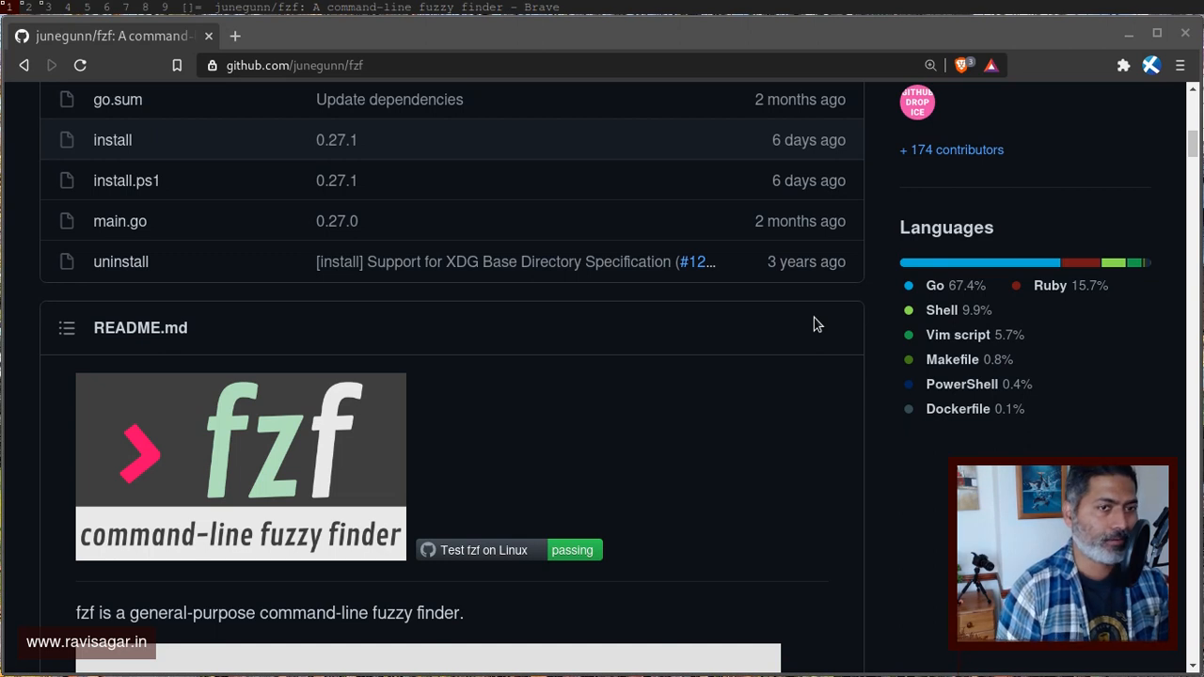
mouse_move(708, 336)
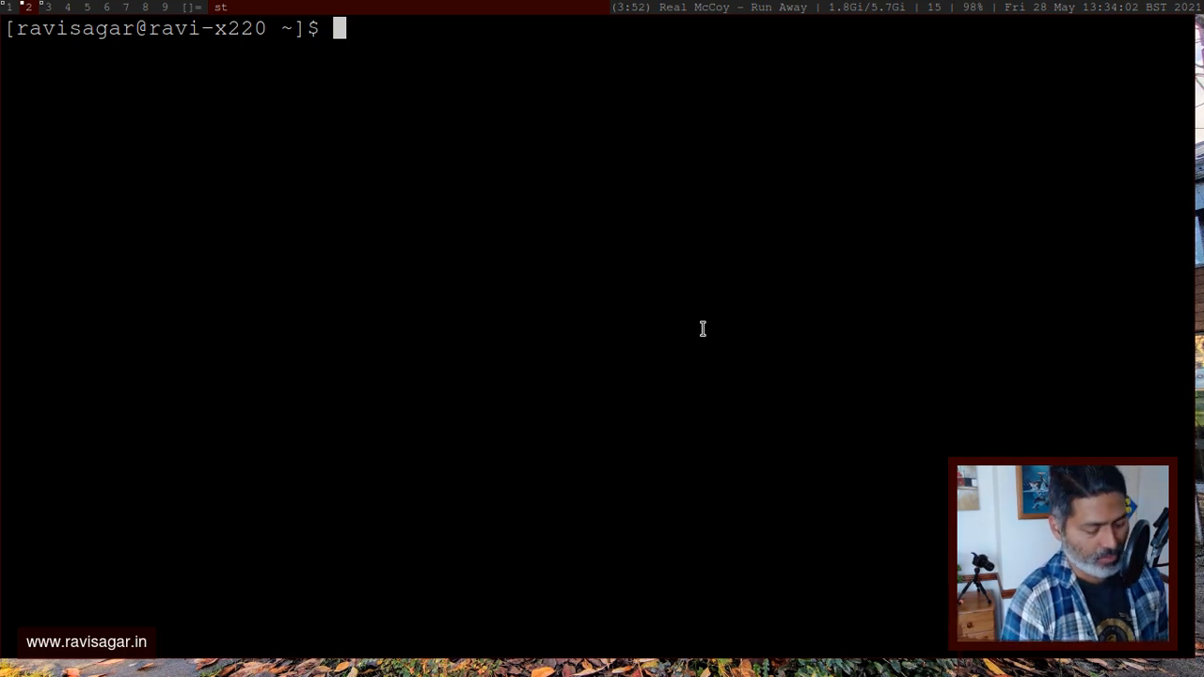
Confirm the home directory with pwd, then fuzzy-find jira_cloud/getIssueTypes.groovy with fzf
text(pwd)
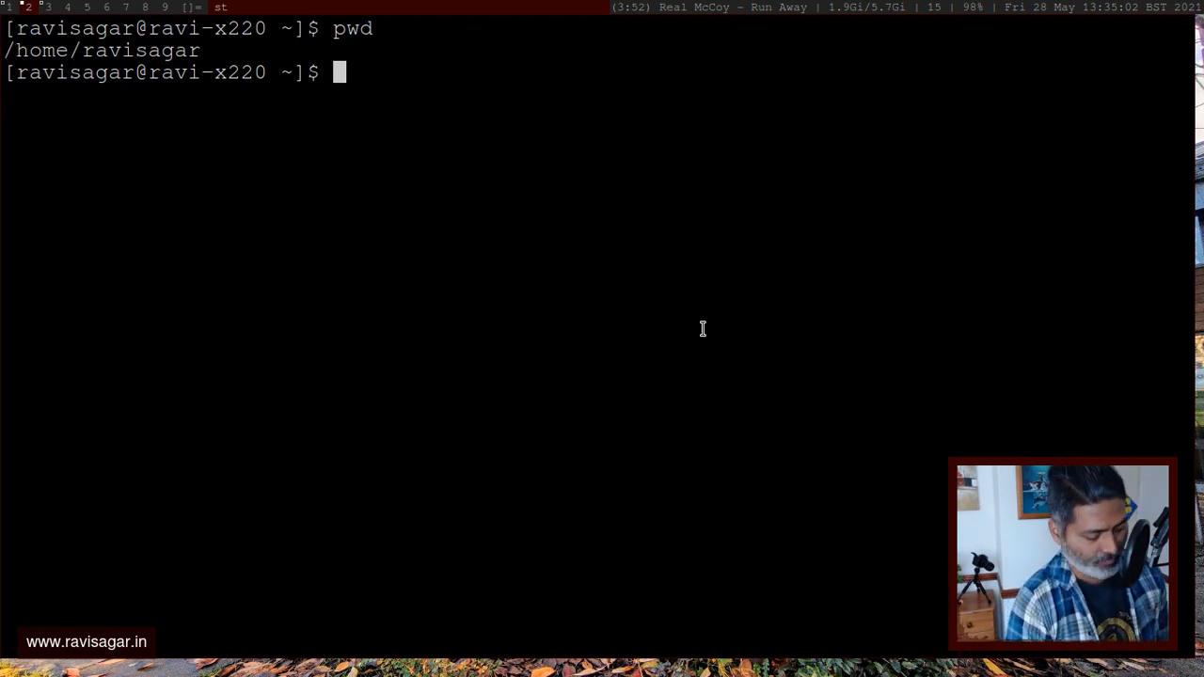
text(fzf)
text(getIssue)
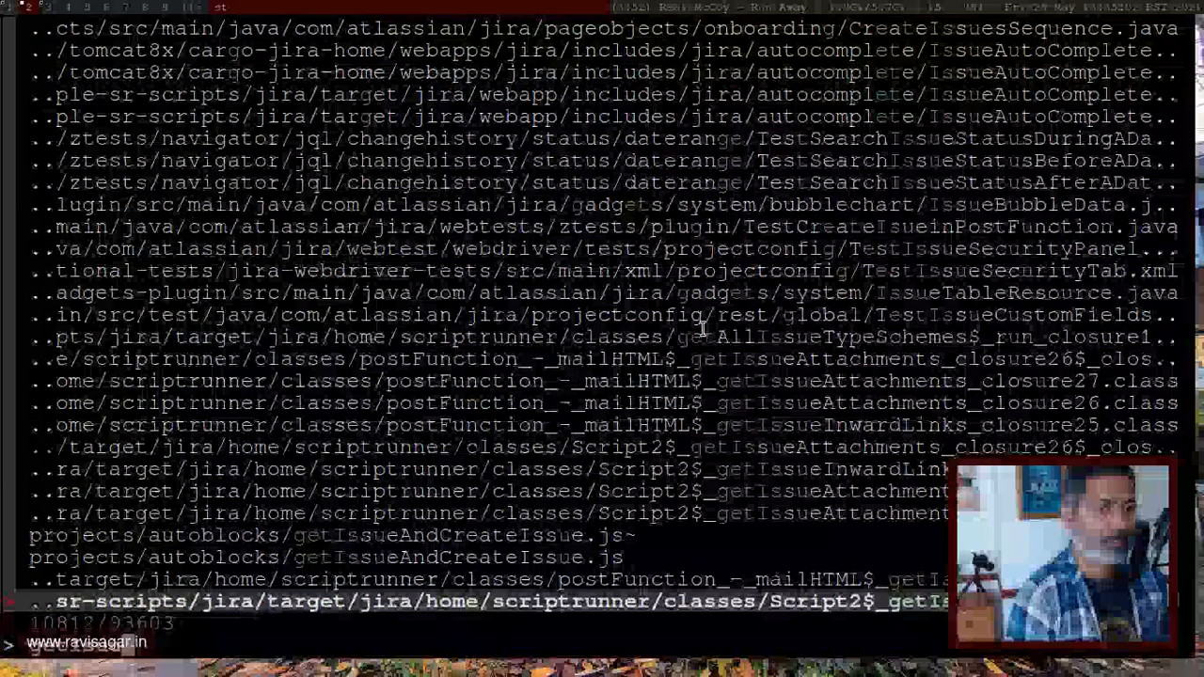
scroll(down, 3)
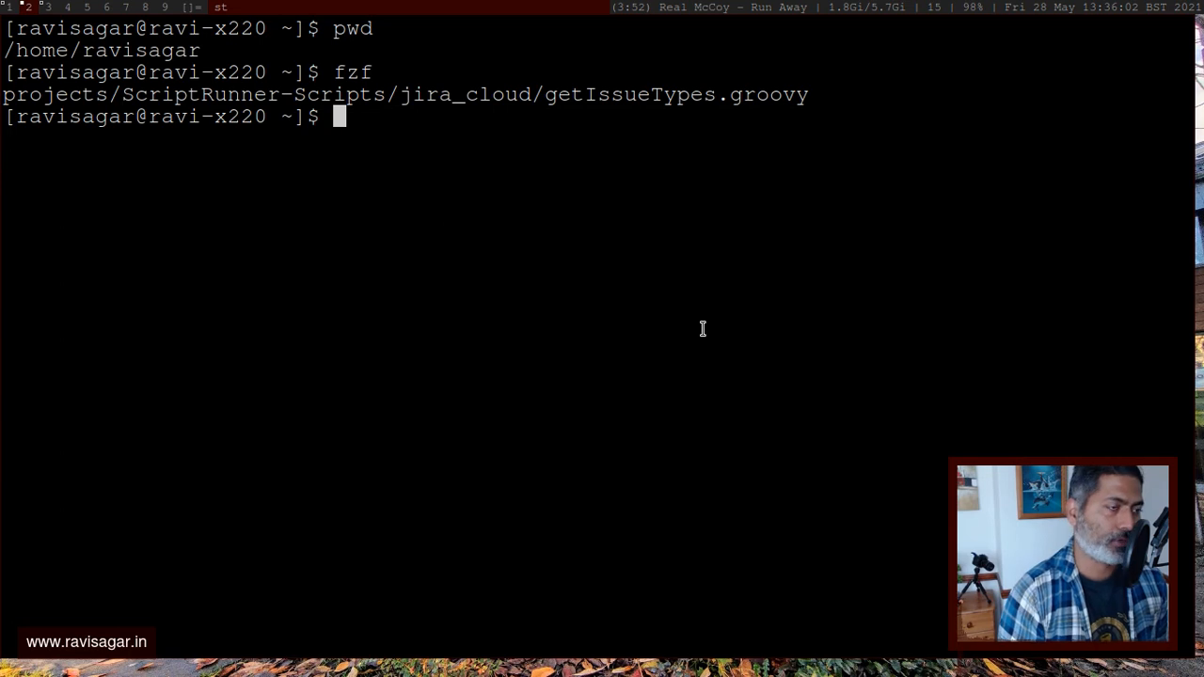
Run filepath=$(fzf) and pick the jira_cloud getIssueTypes.groovy result
text(pwd)
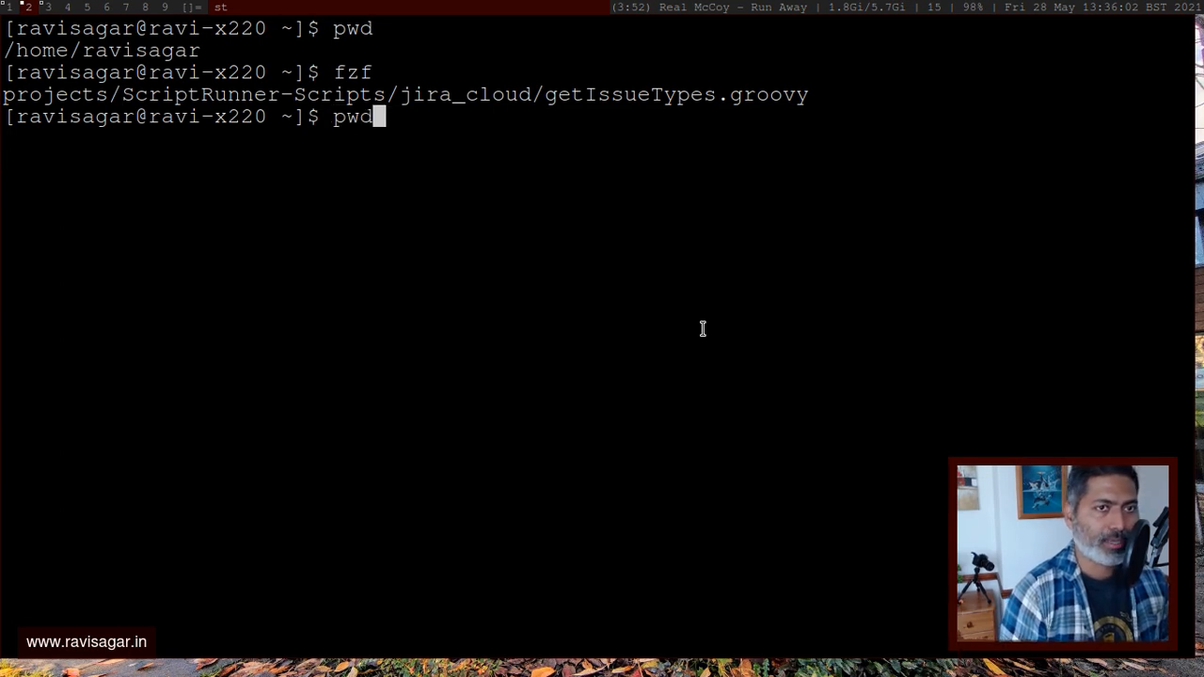
text(fzf)
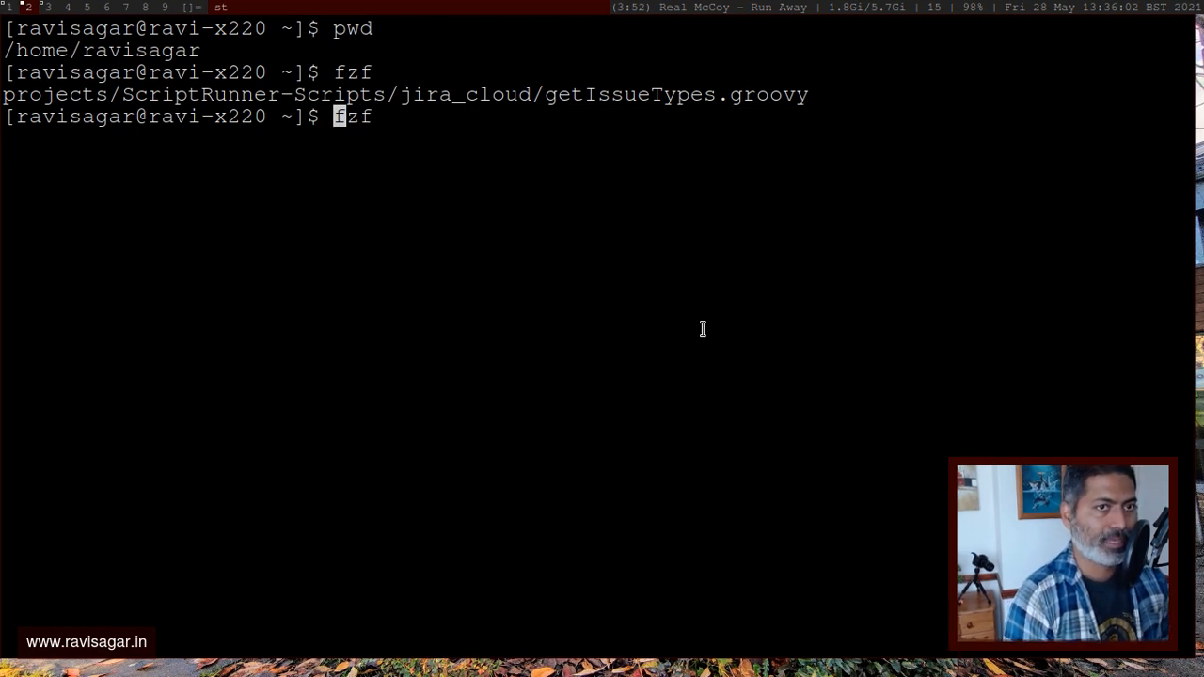
text(ile)
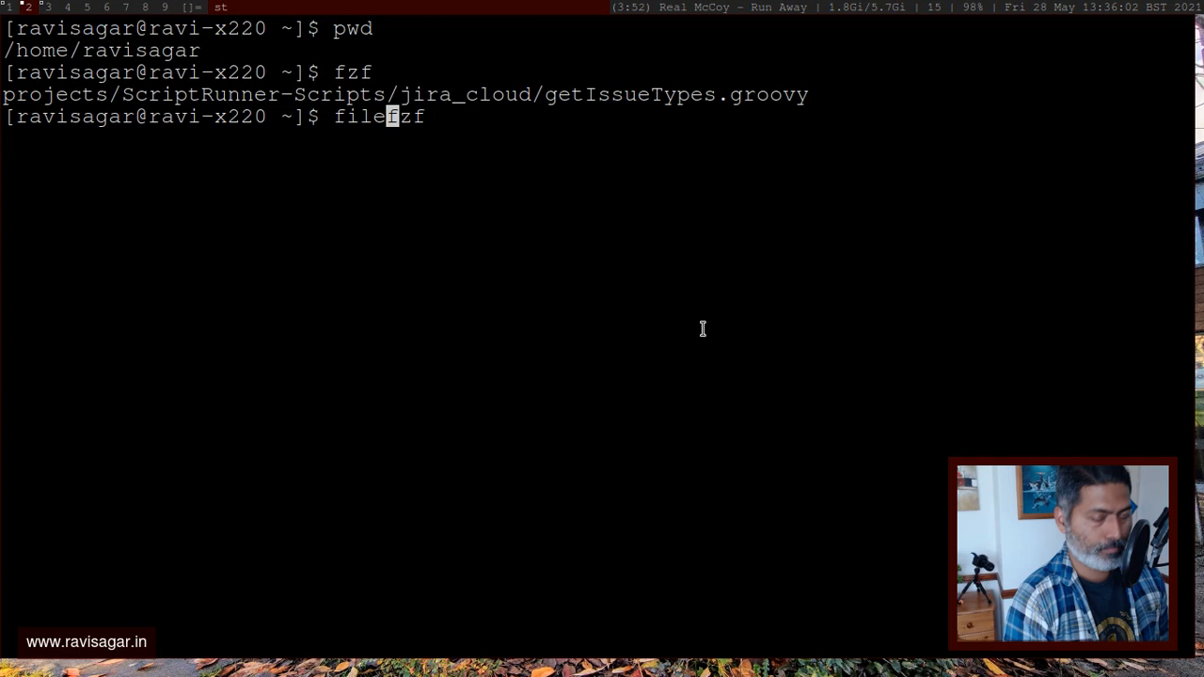
text(path=)
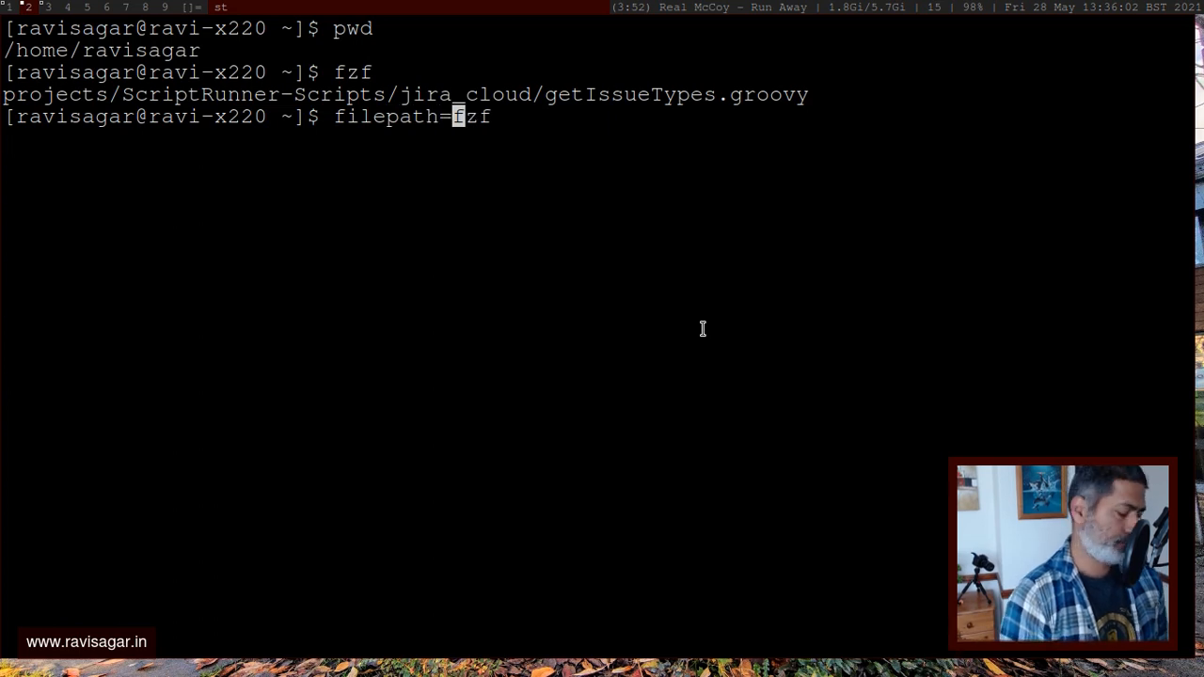
text($()
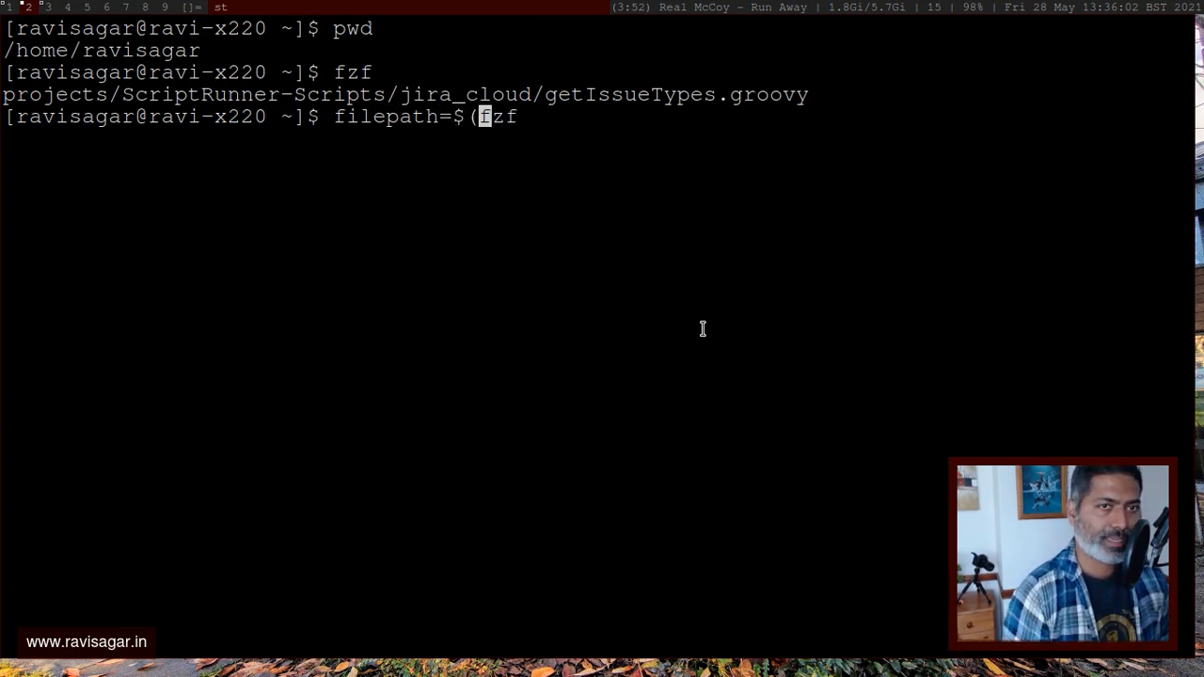
text())
text(getissuety)
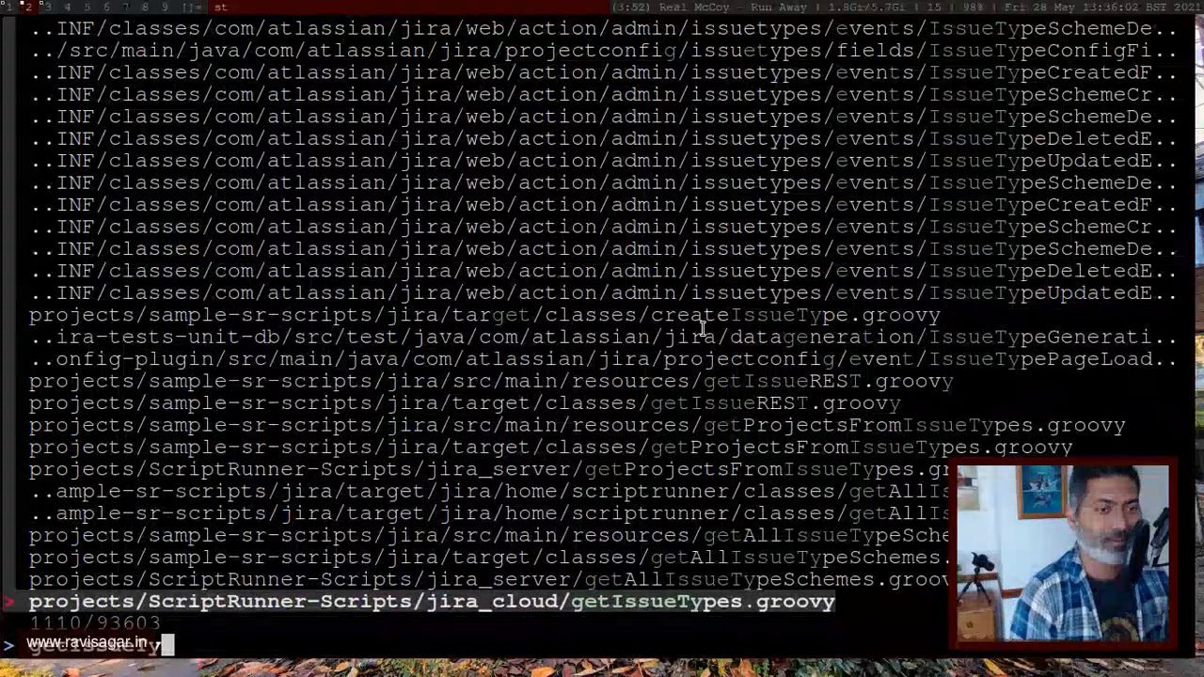
text(pe)
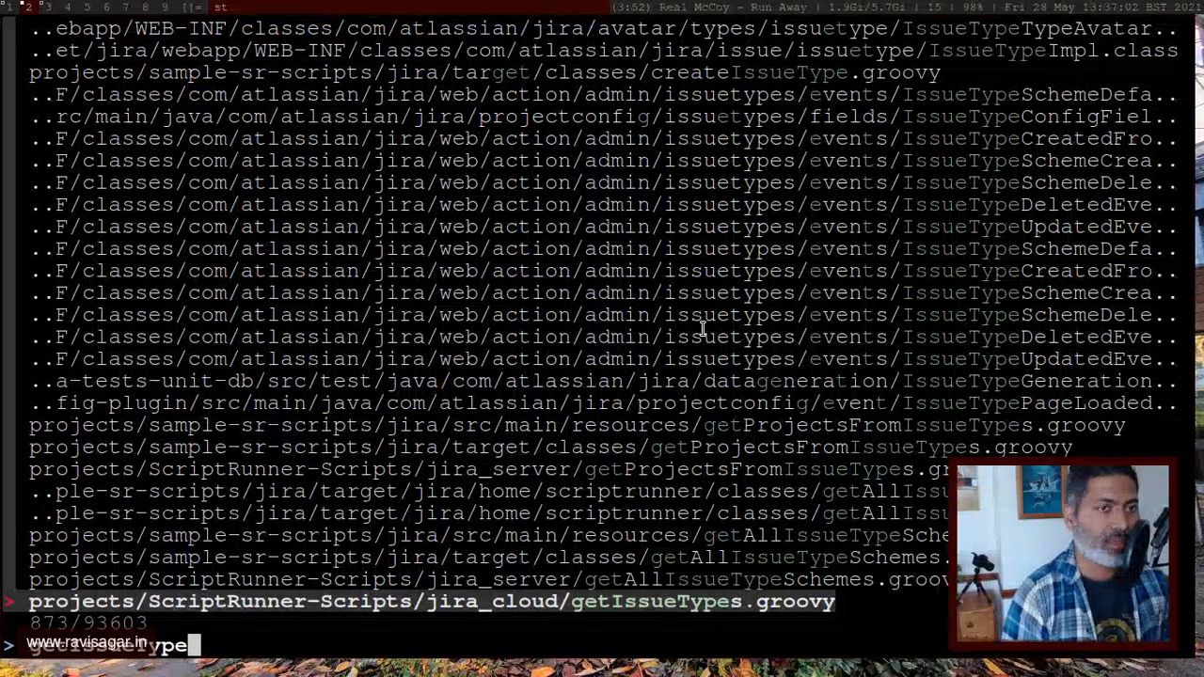
key(Enter)
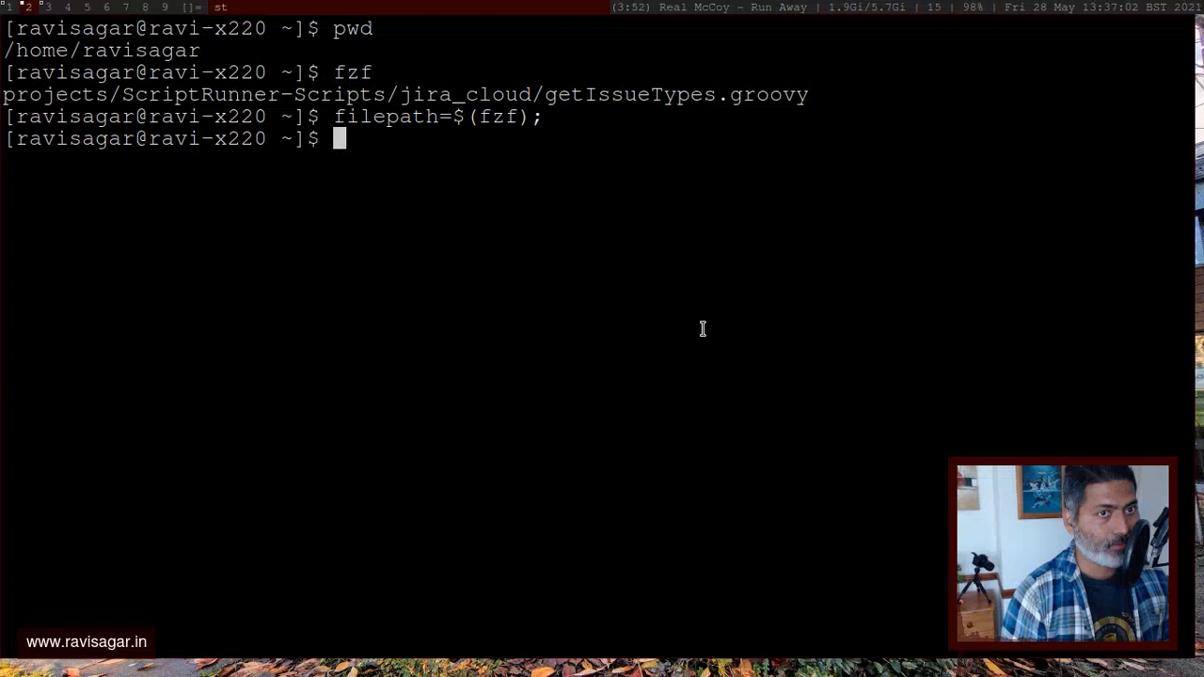
Run filepath=$(fzf); cat $filepath, selecting getIssueTypes.groovy to print its code
key(Up)
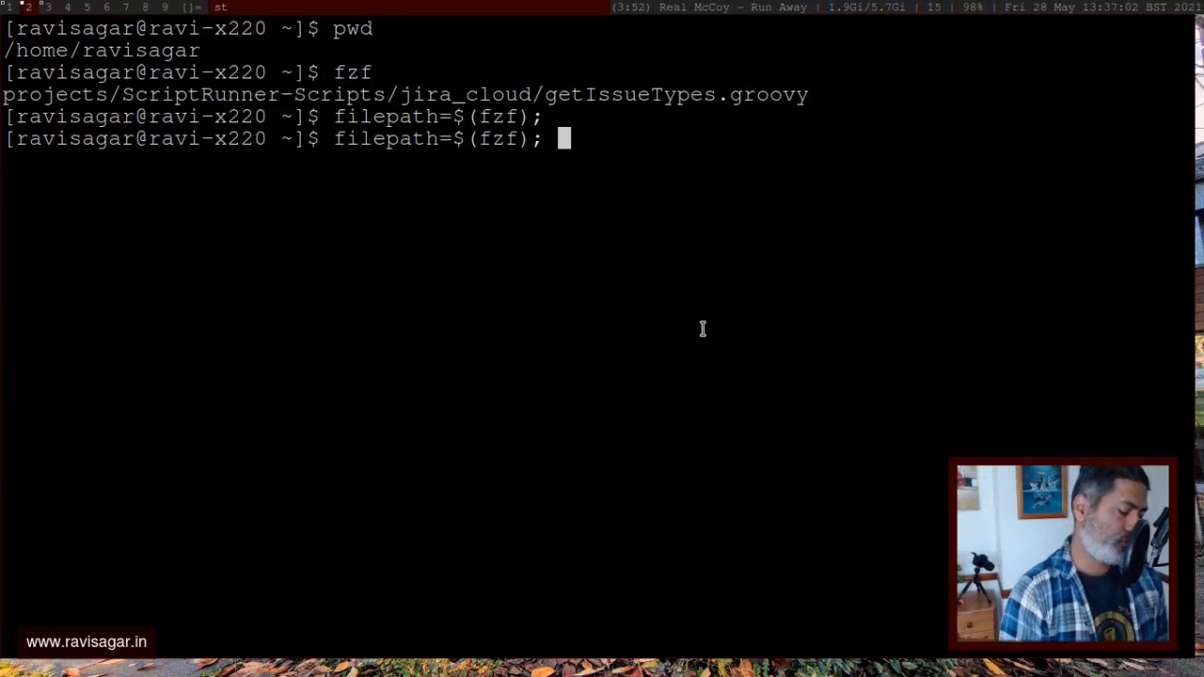
text(cat)
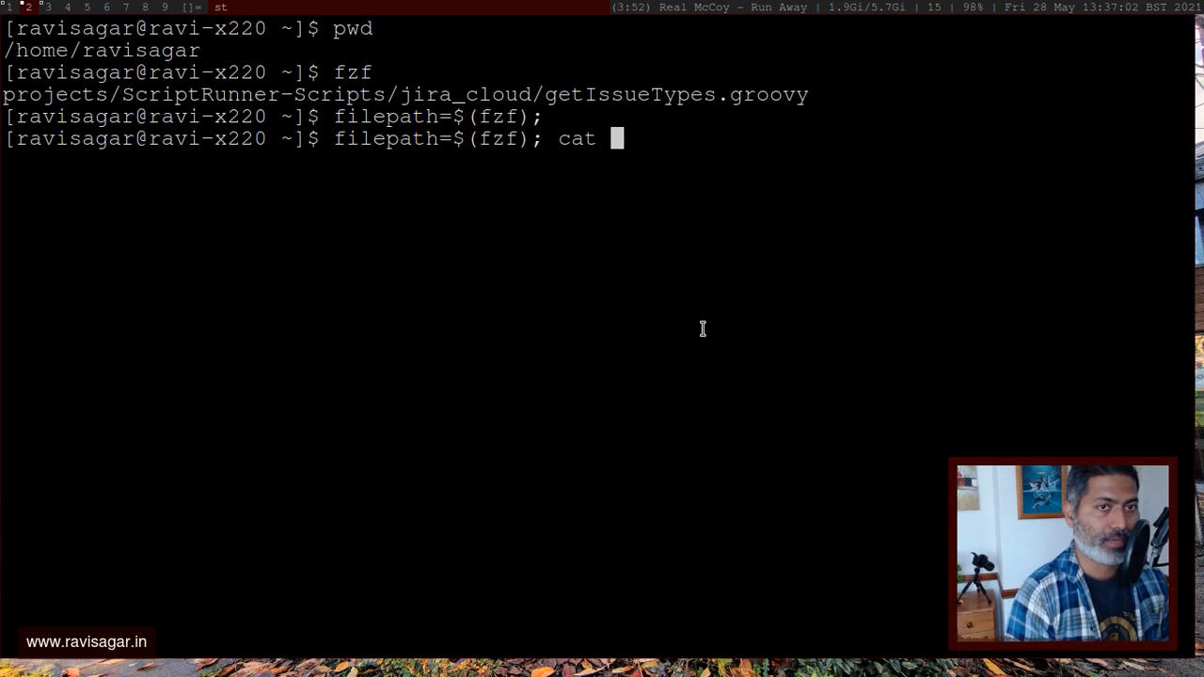
text(filepa)
text(getIssue)
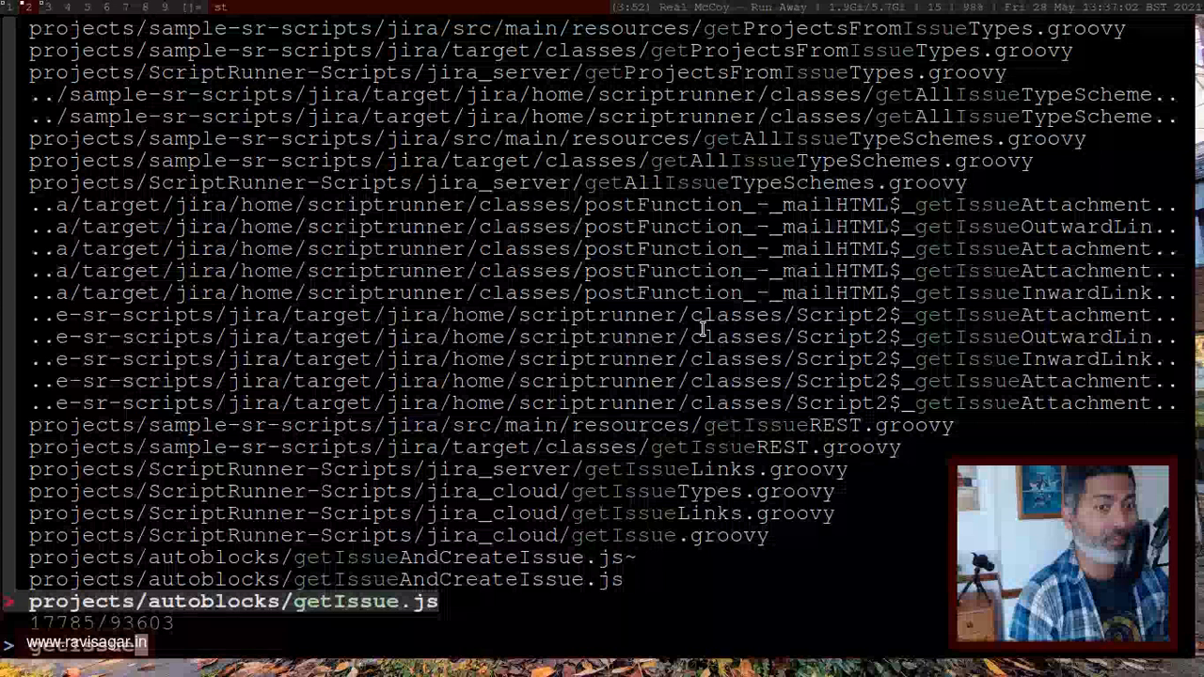
key(Up)
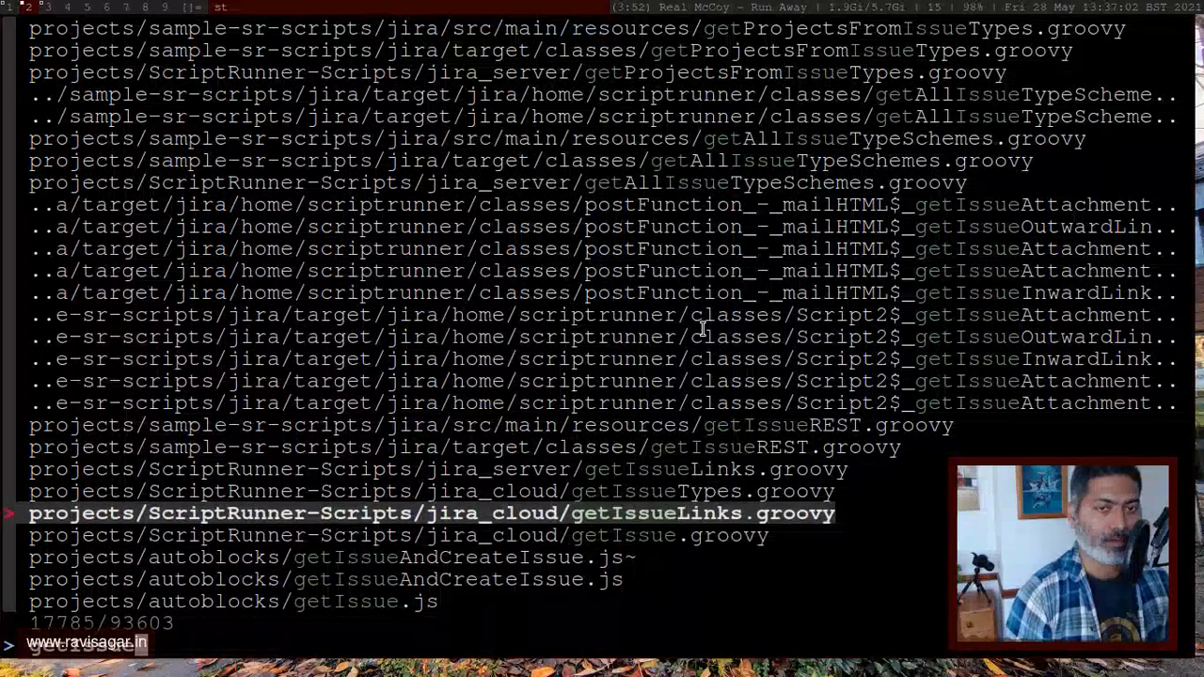
key(Up)
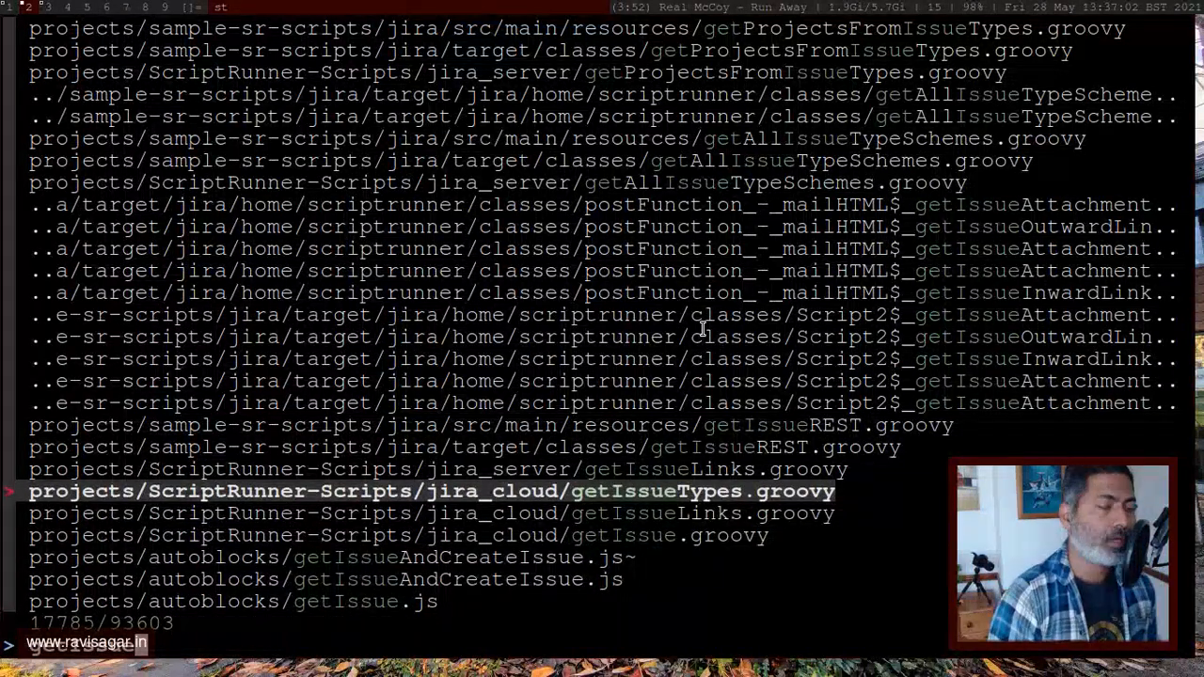
key(Enter)
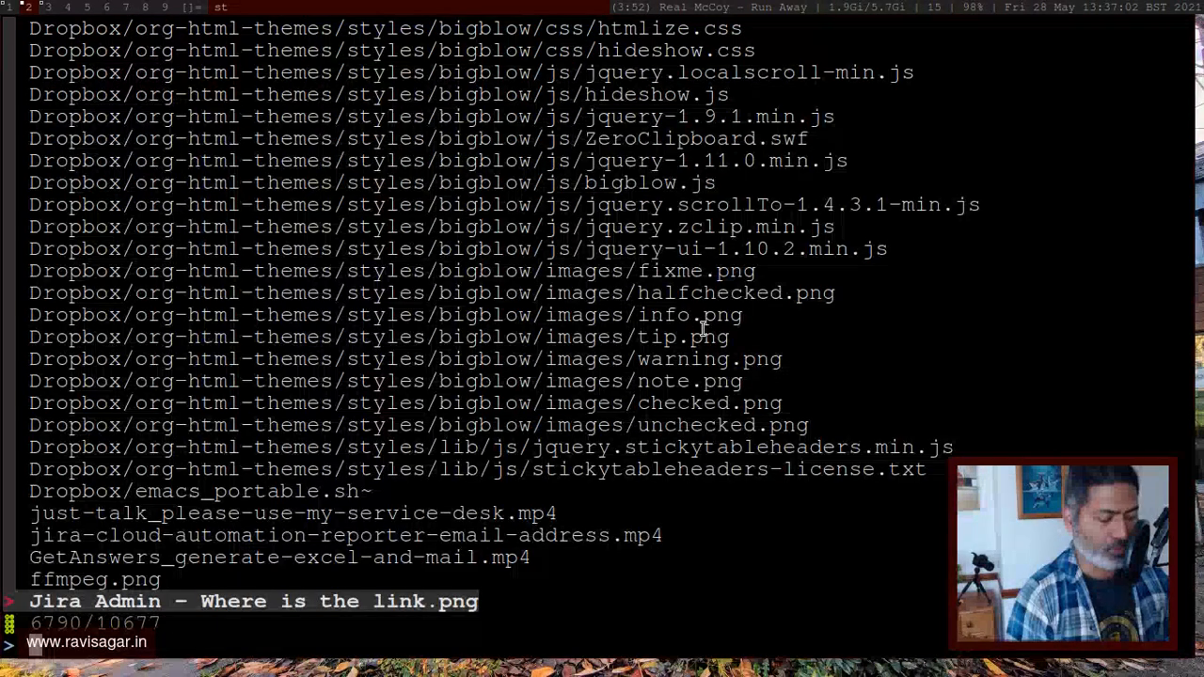
text(getIssueType)
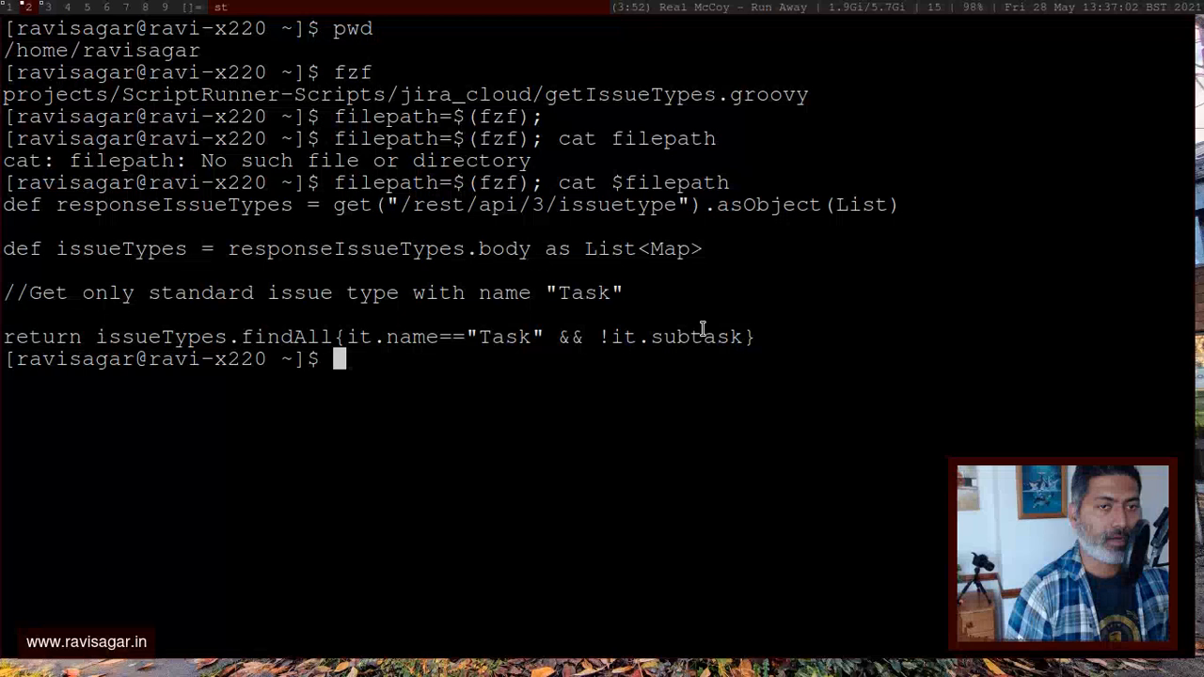
Change the recalled command to filepath=$(fzf); emacs -nw $filepath and launch it
key(Up)
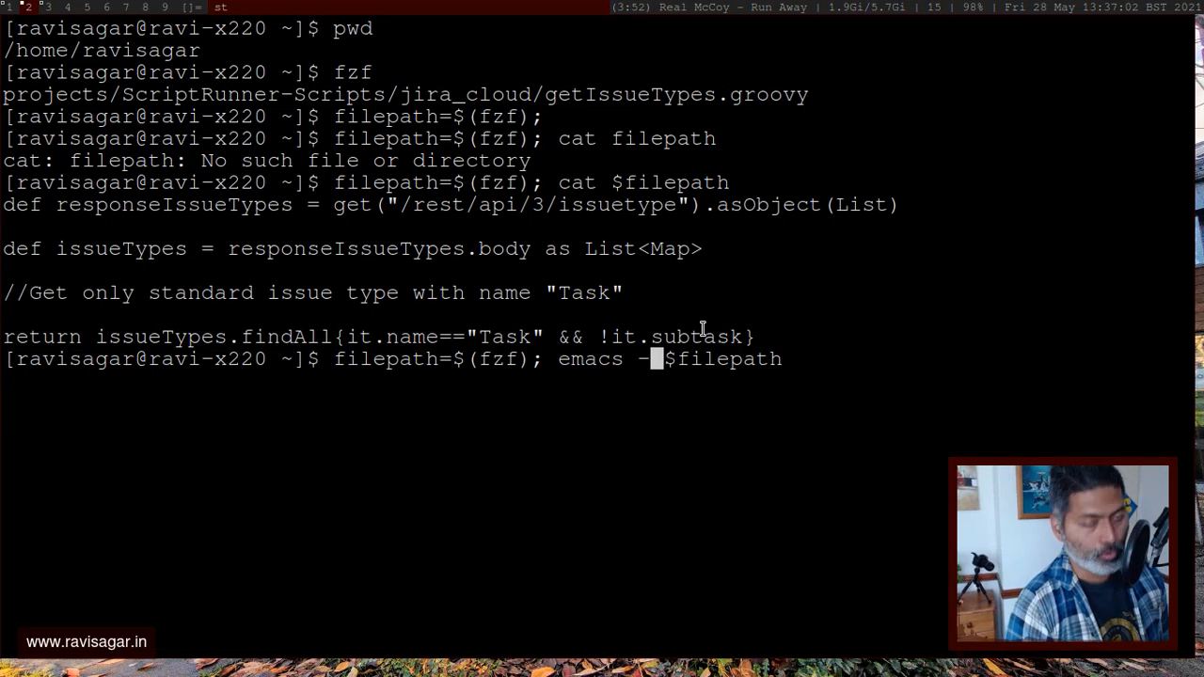
text(n)
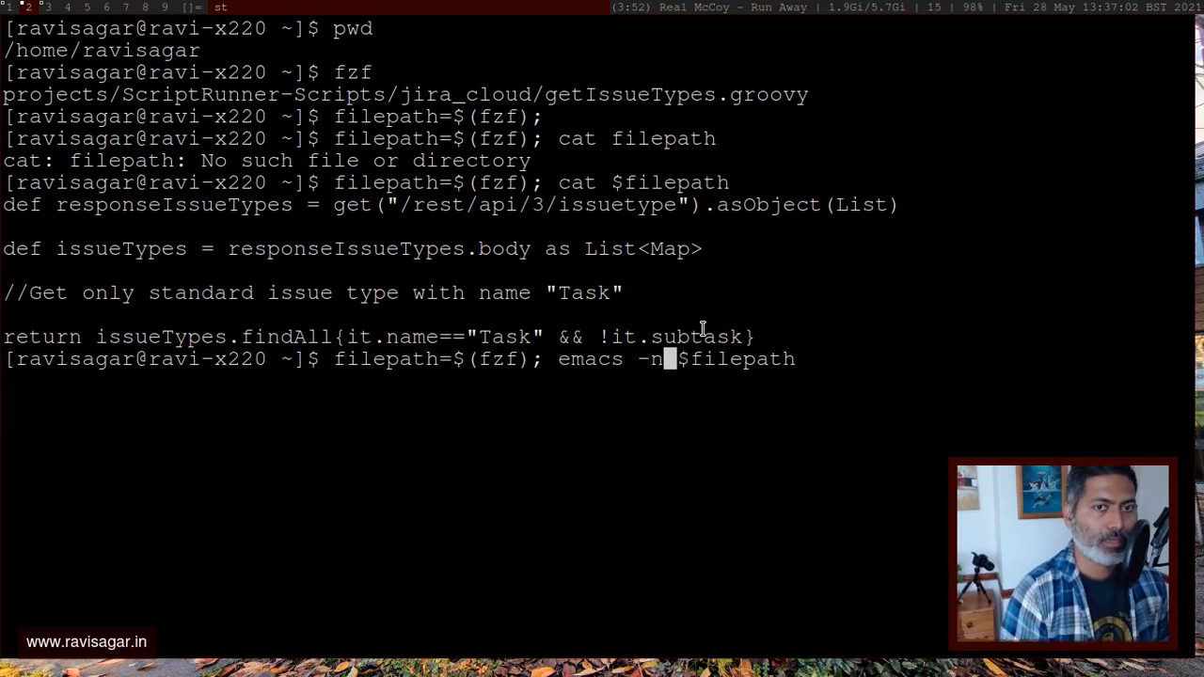
text(w)
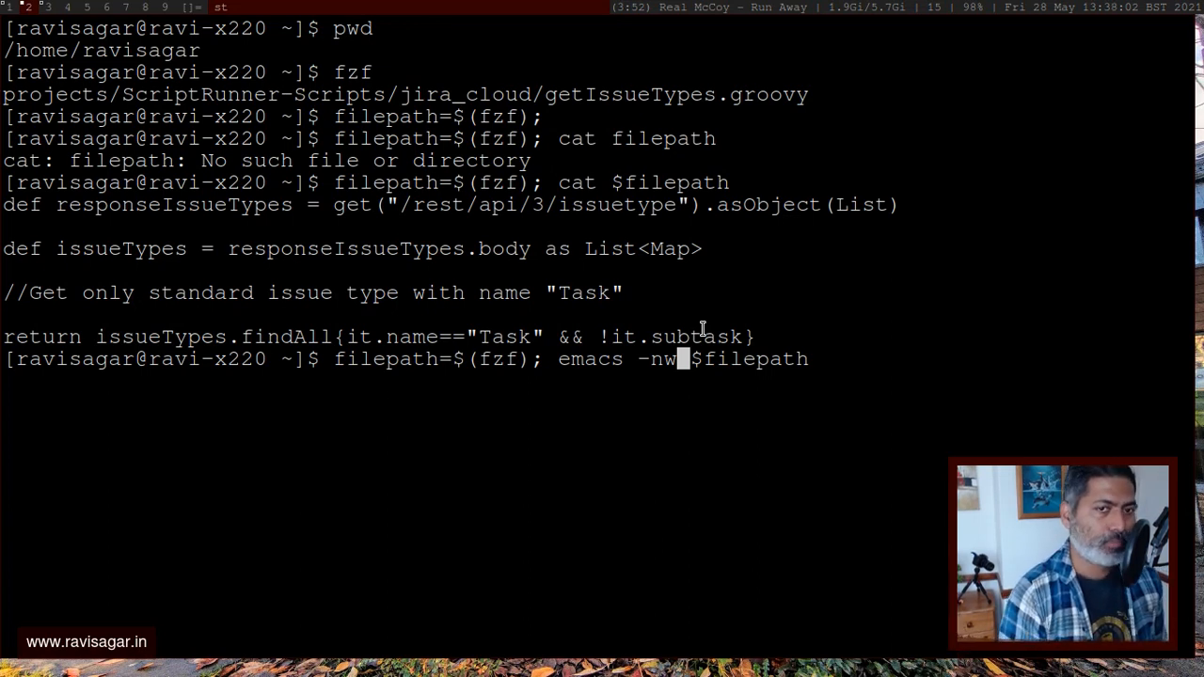
key(Return)
text(getIssue)
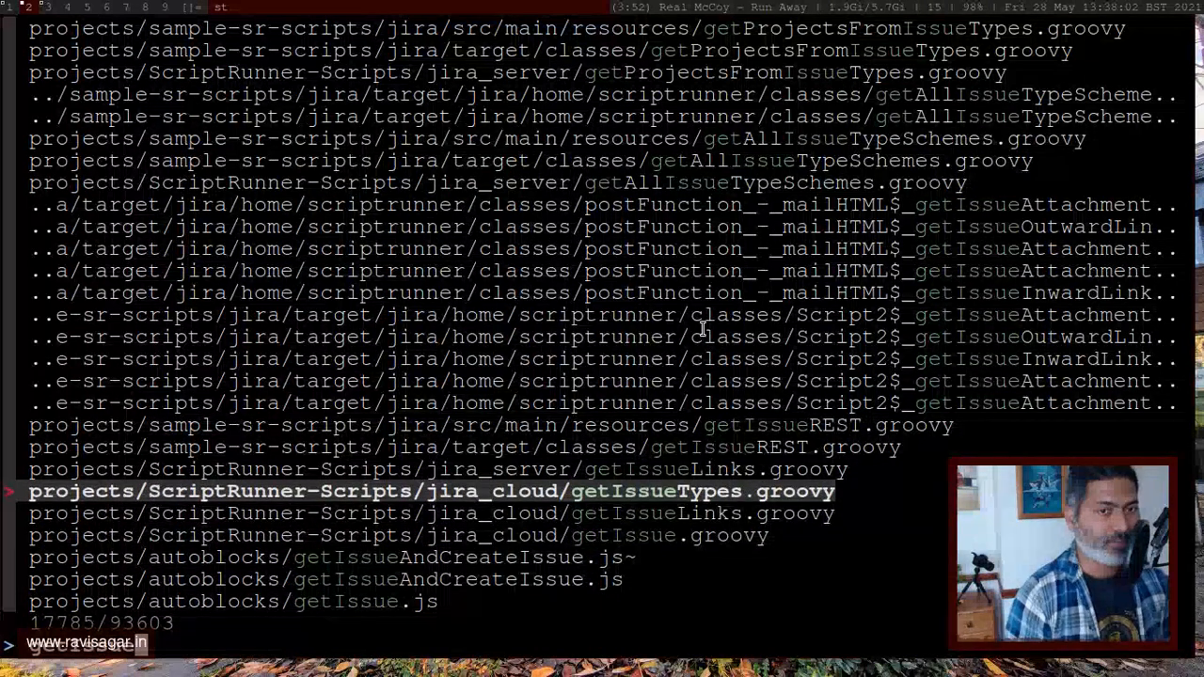
Choose jira_cloud/getIssueTypes.groovy in fzf to view it in emacs -nw
key(Return)
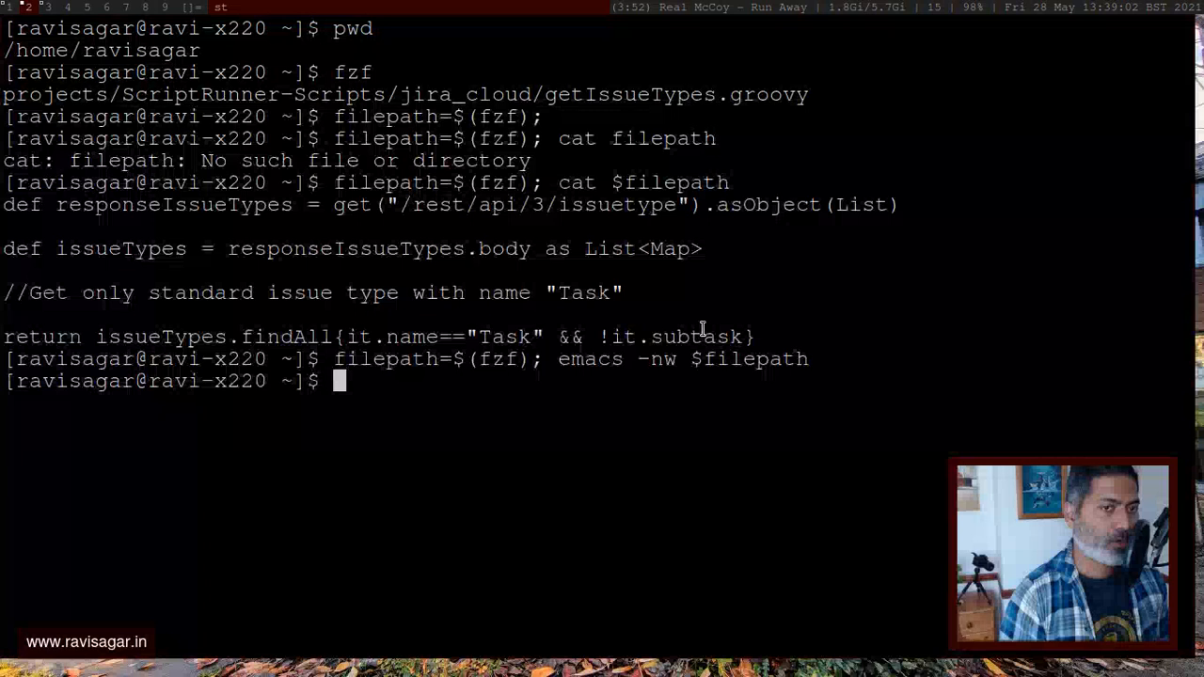
Clear the terminal output with the clear command
text(clear)
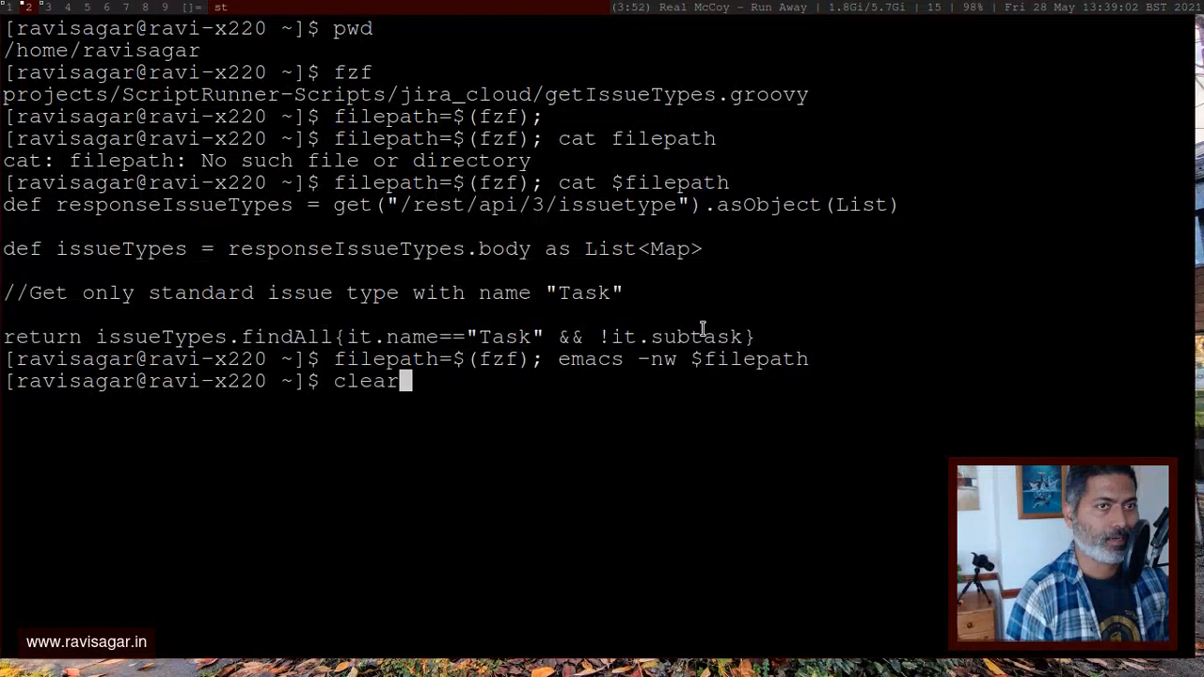
key(Return)
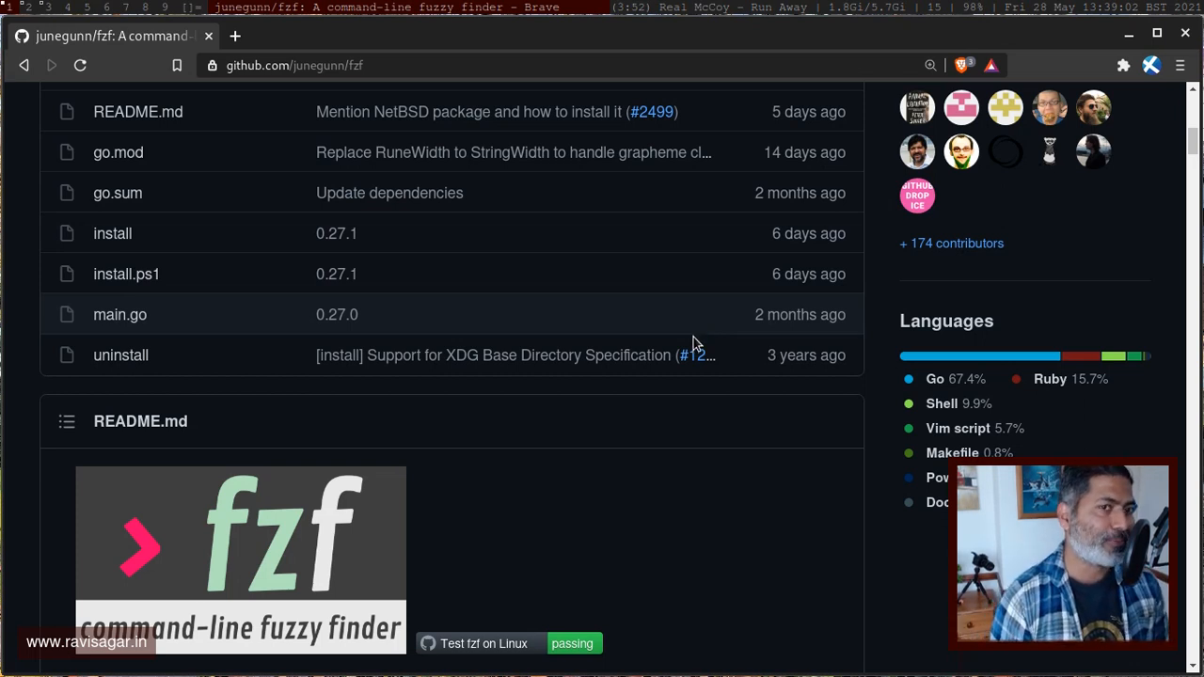
mouse_move(649, 342)
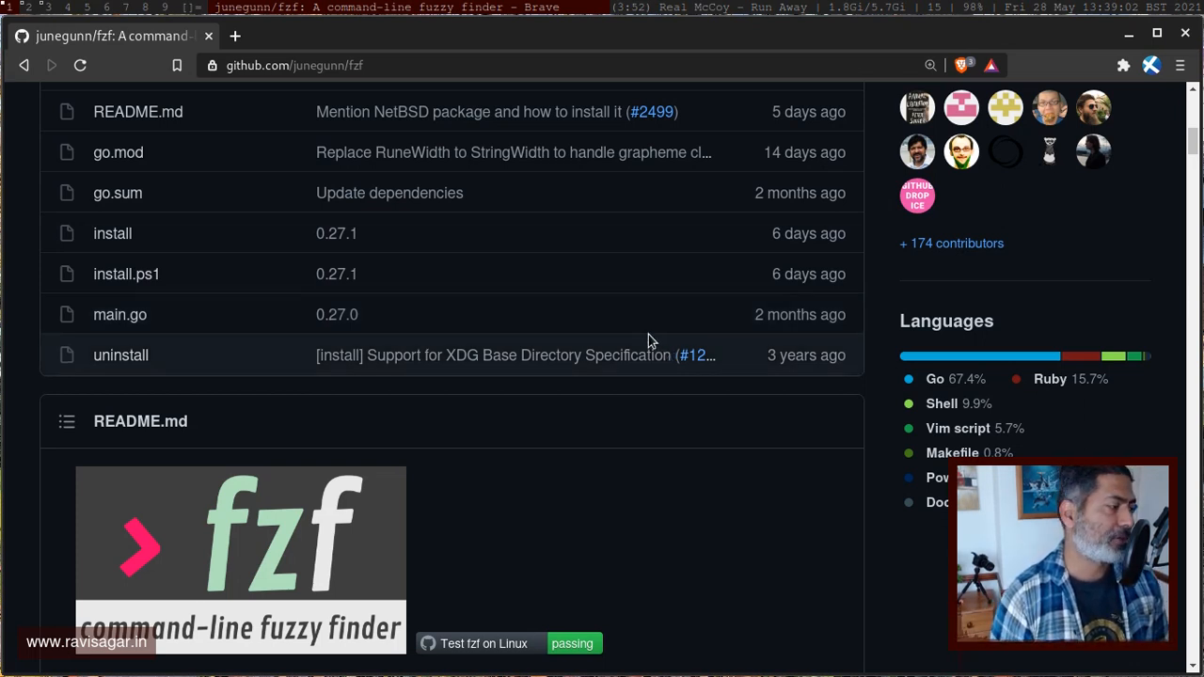